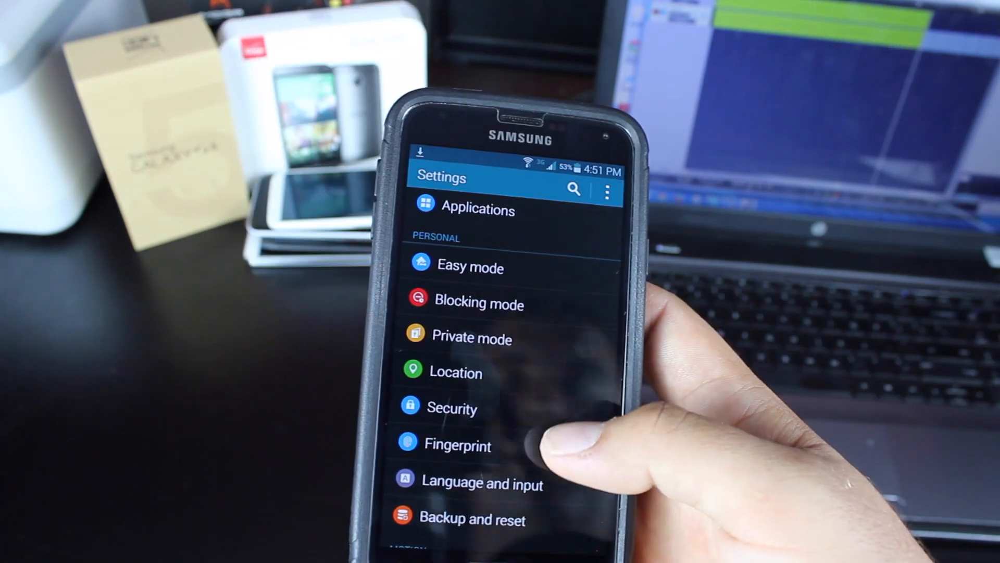
# Grant Safestrap full superuser access in the Superuser request dialog
pyautogui.click(451, 407)
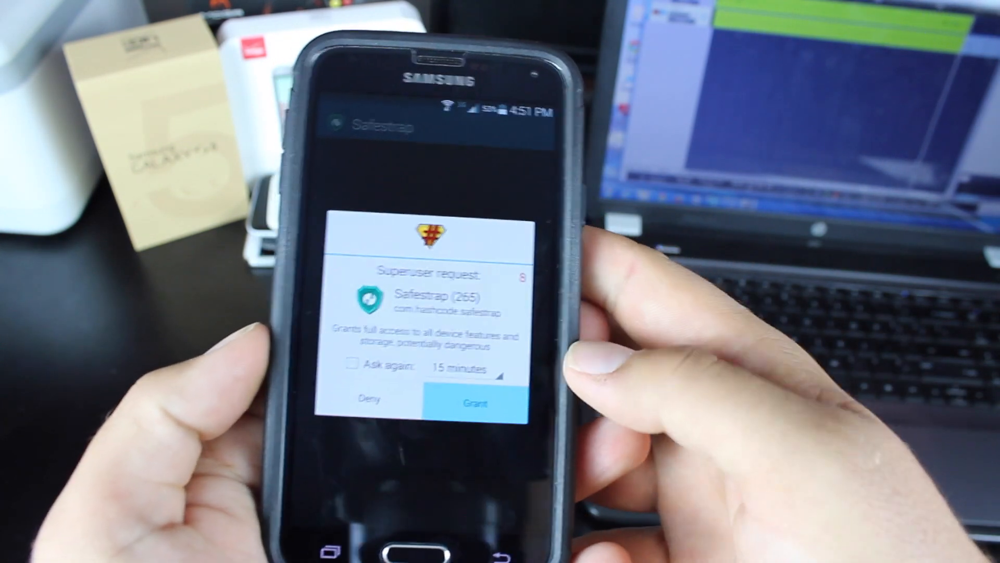
pyautogui.click(475, 403)
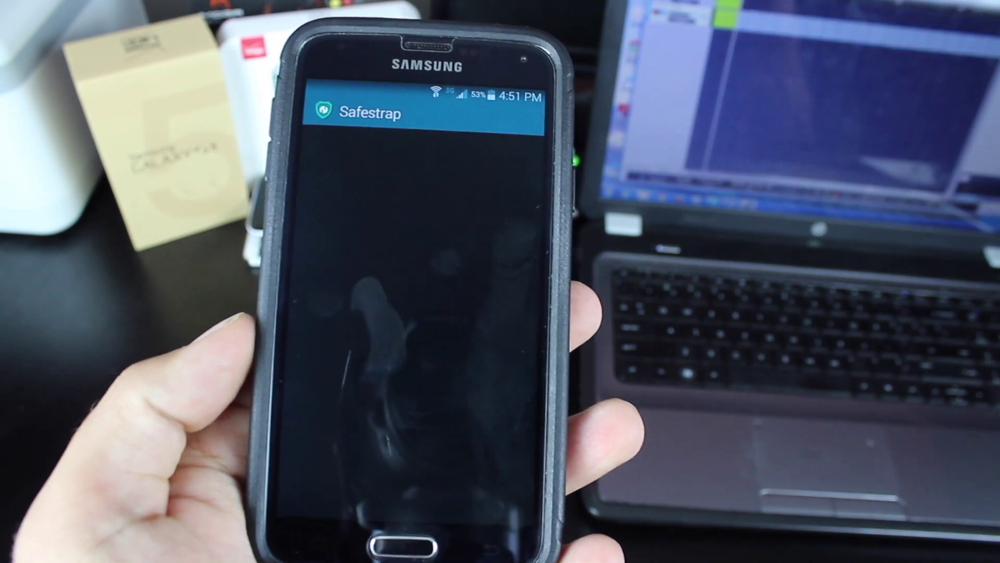